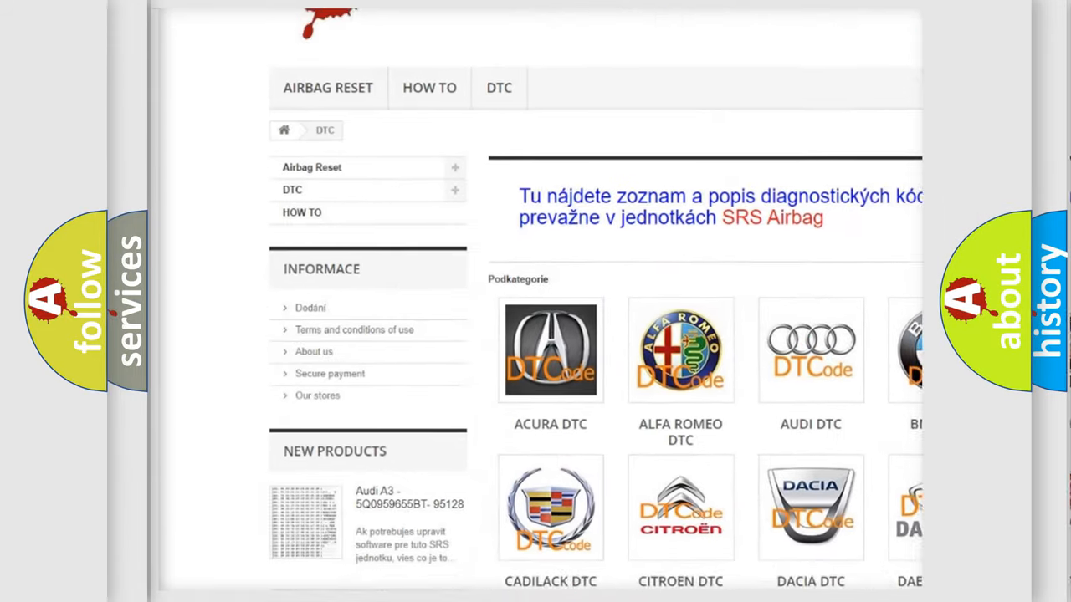
pyautogui.scroll(-3)
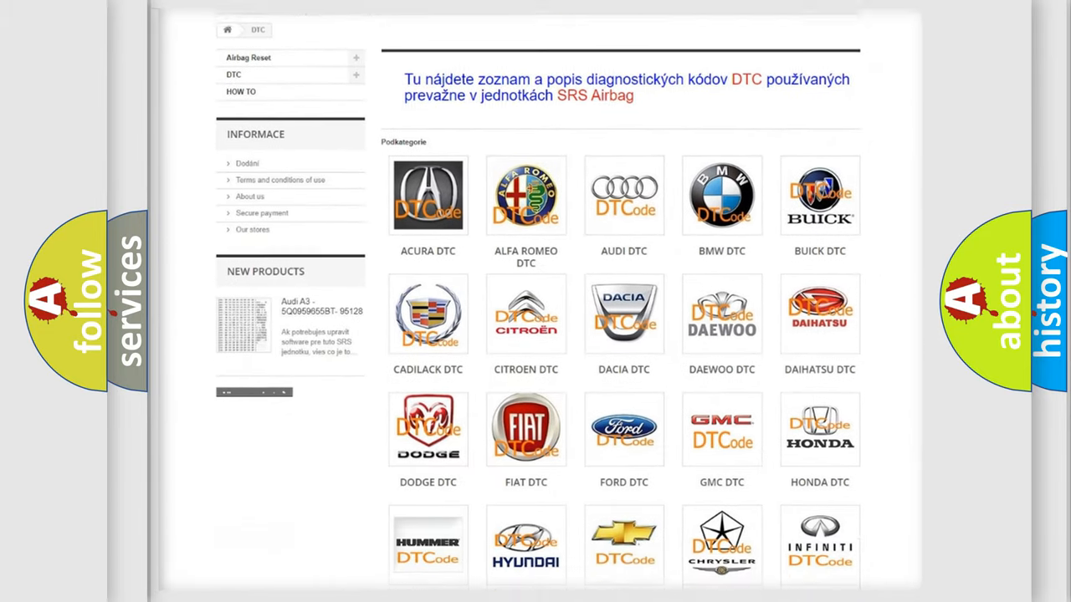
pyautogui.scroll(-3)
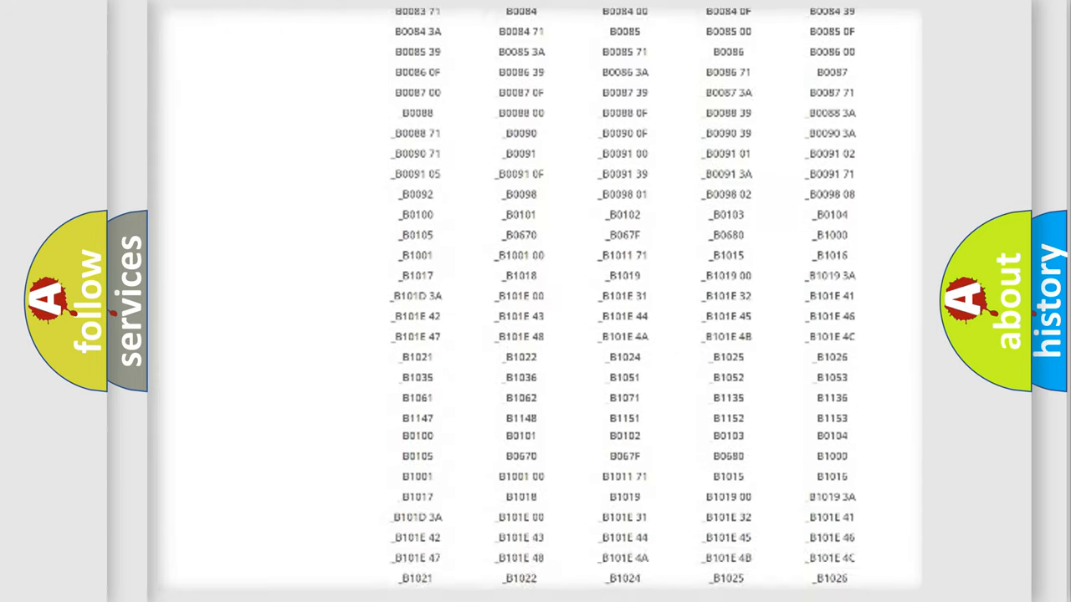
pyautogui.scroll(-3)
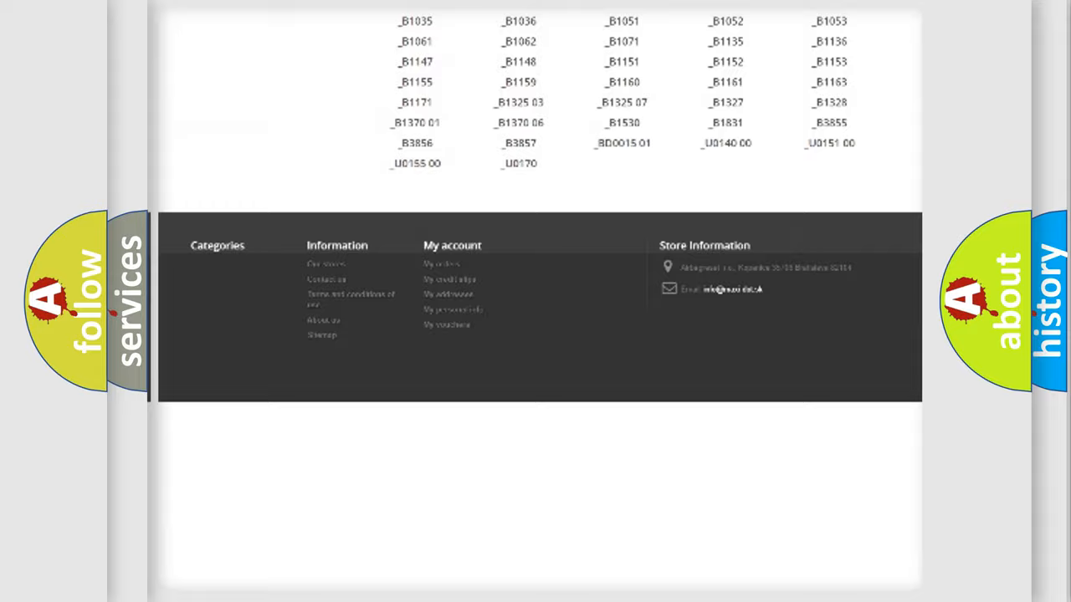